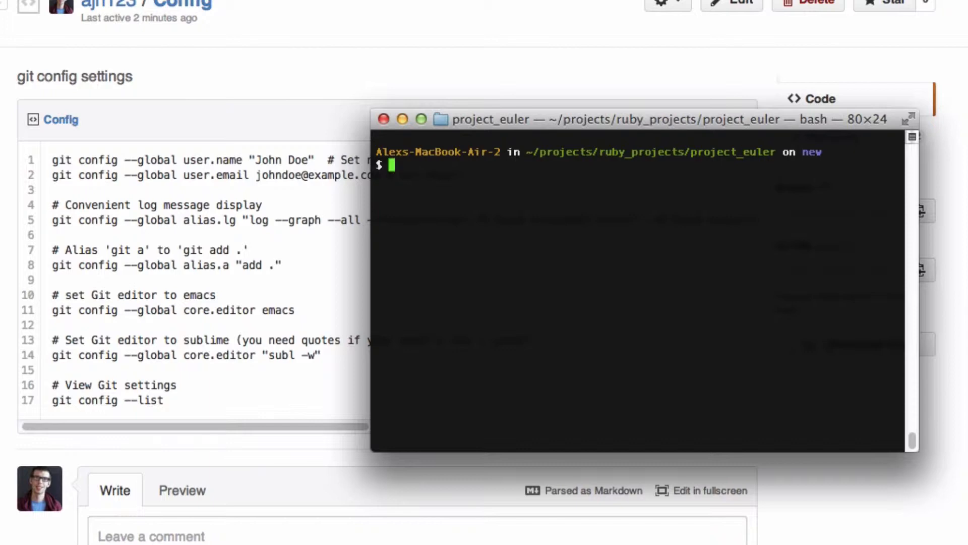
mouse_move(524, 120)
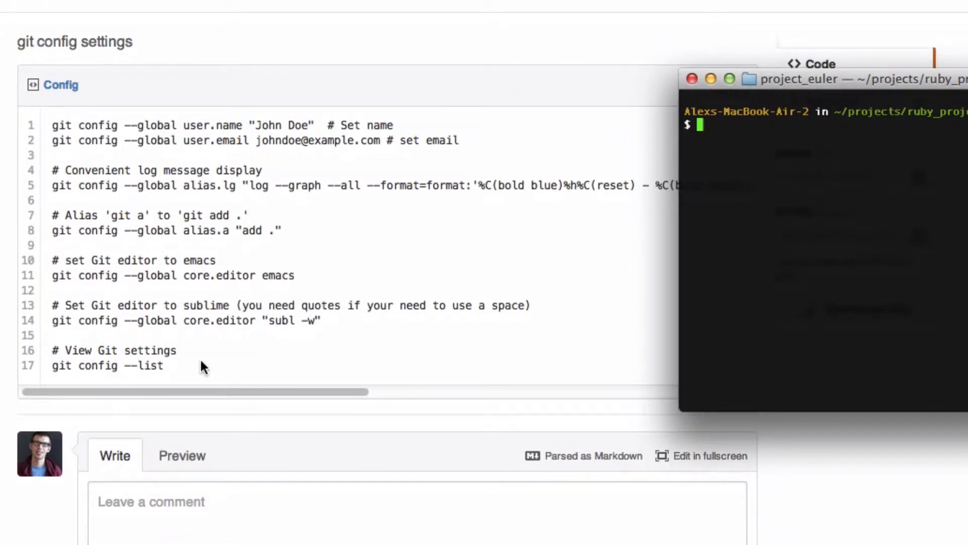
mouse_move(772, 90)
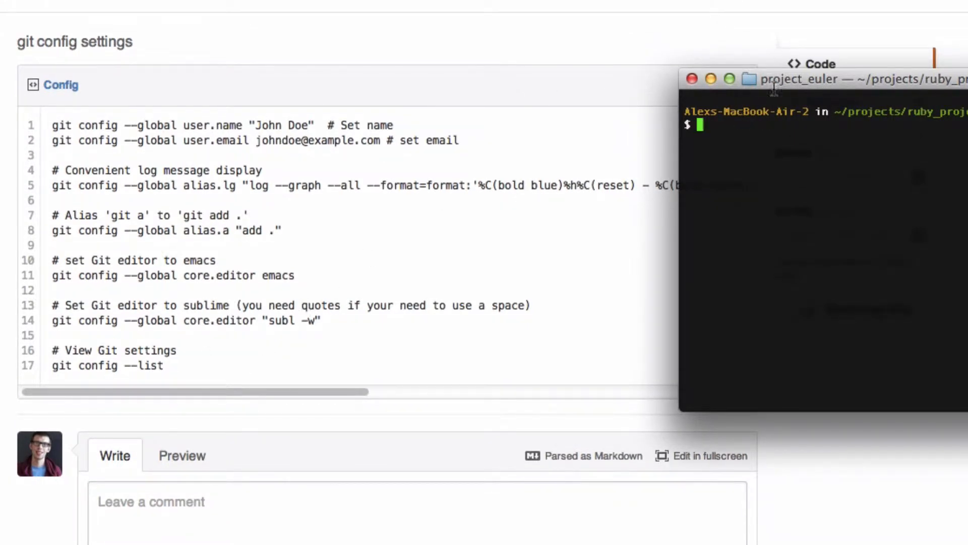
mouse_move(793, 82)
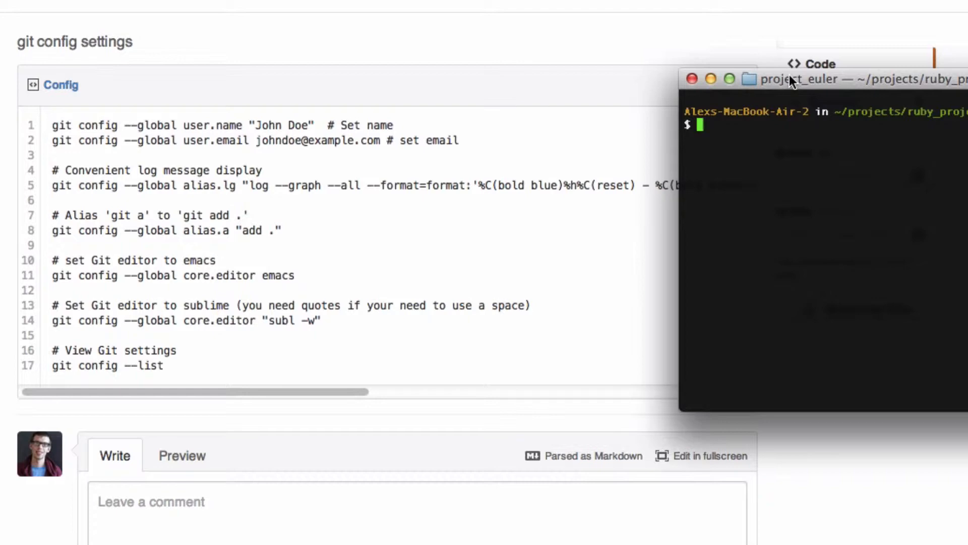
mouse_move(856, 83)
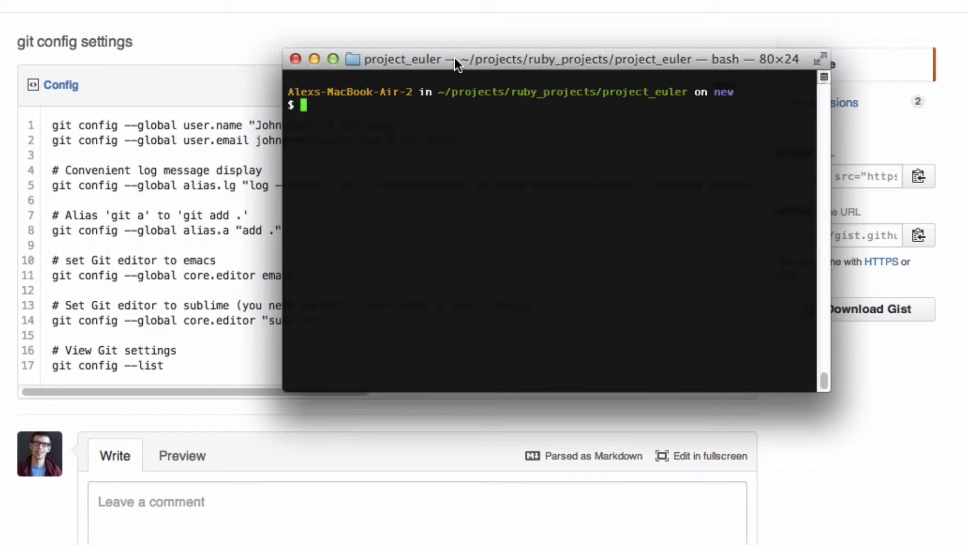
Open ~/.gitconfig in Sublime Text with the subl command.
text(subl ~.)
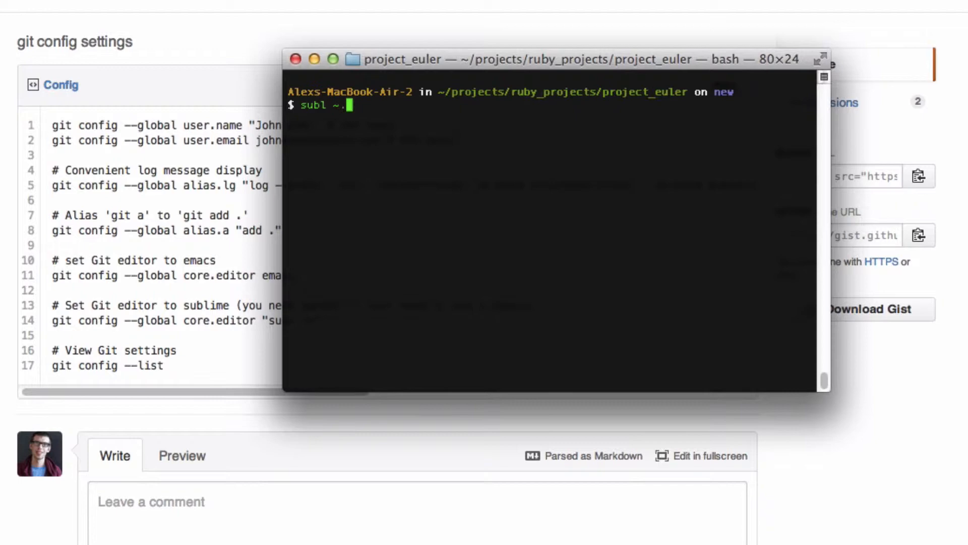
text(gi)
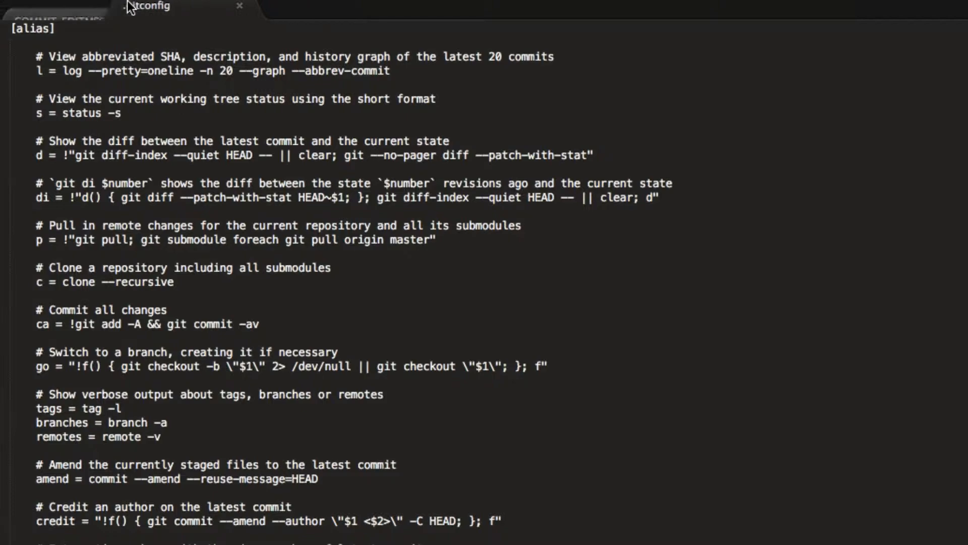
Scroll through the .gitconfig aliases and the core, merge, push and URL sections.
scroll(down, 3)
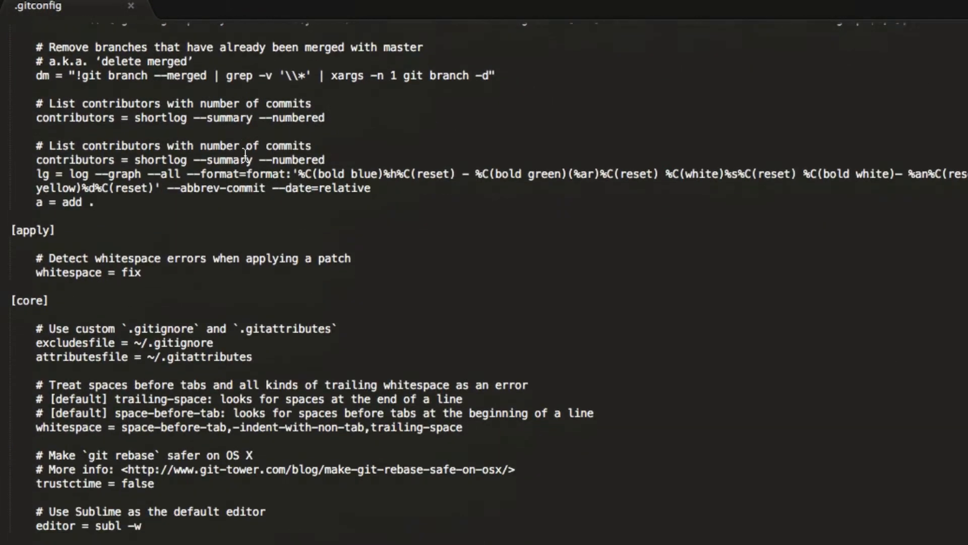
scroll(down, 3)
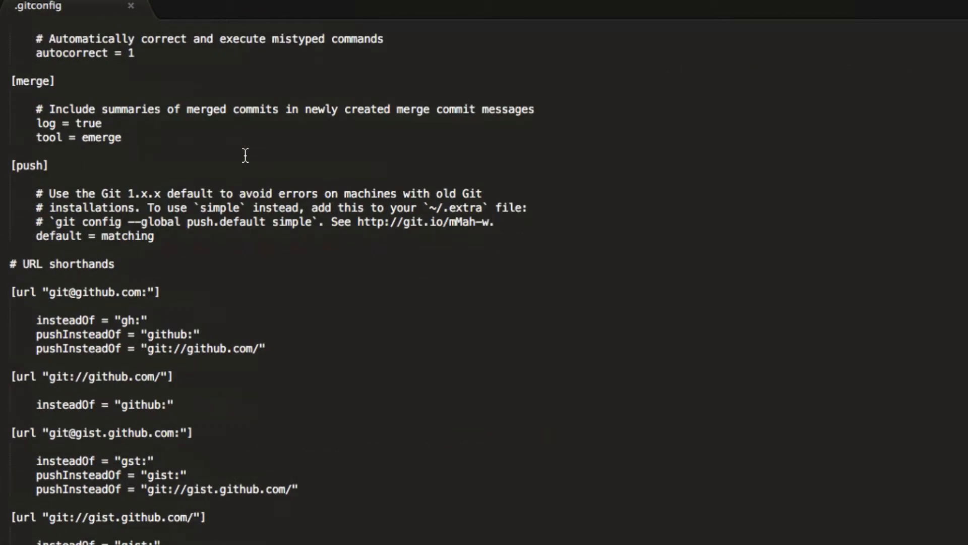
mouse_move(235, 317)
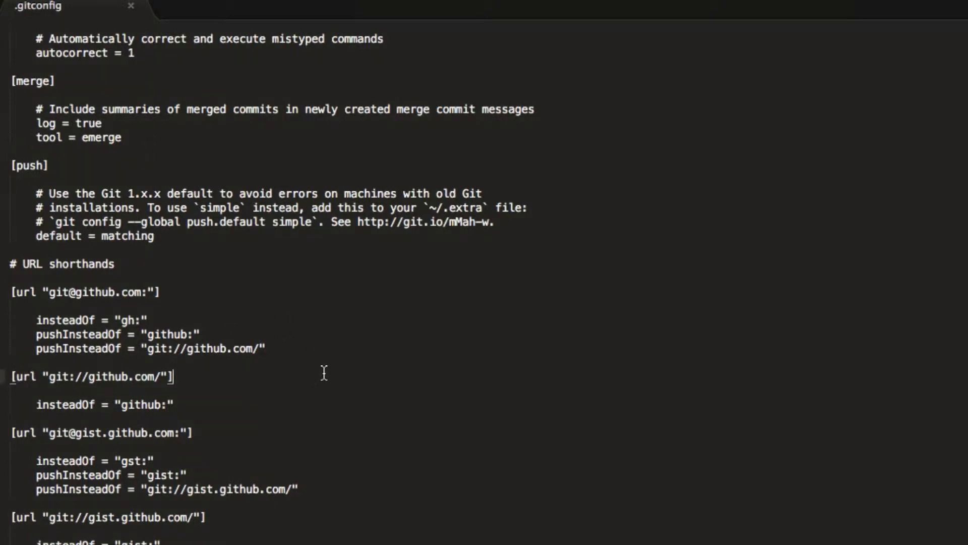
scroll(up, 3)
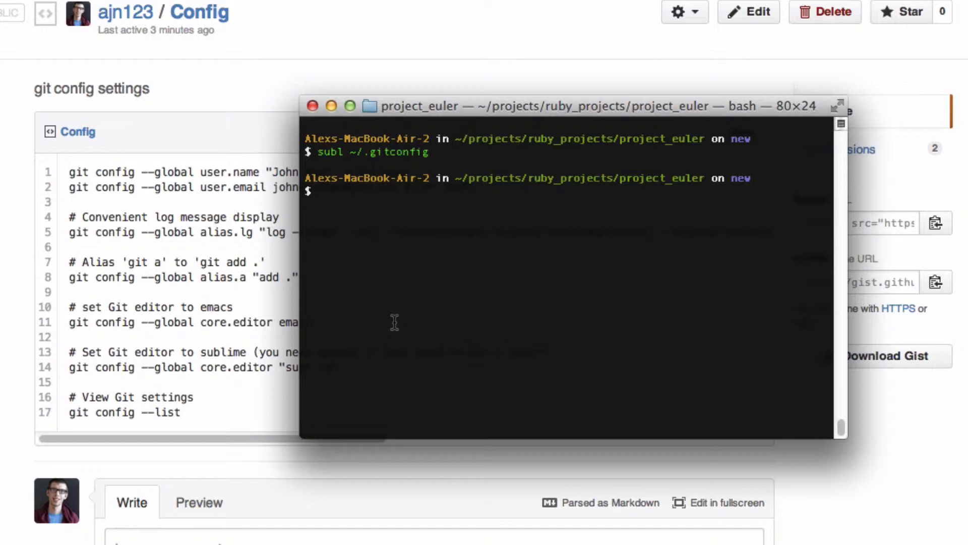
mouse_move(443, 135)
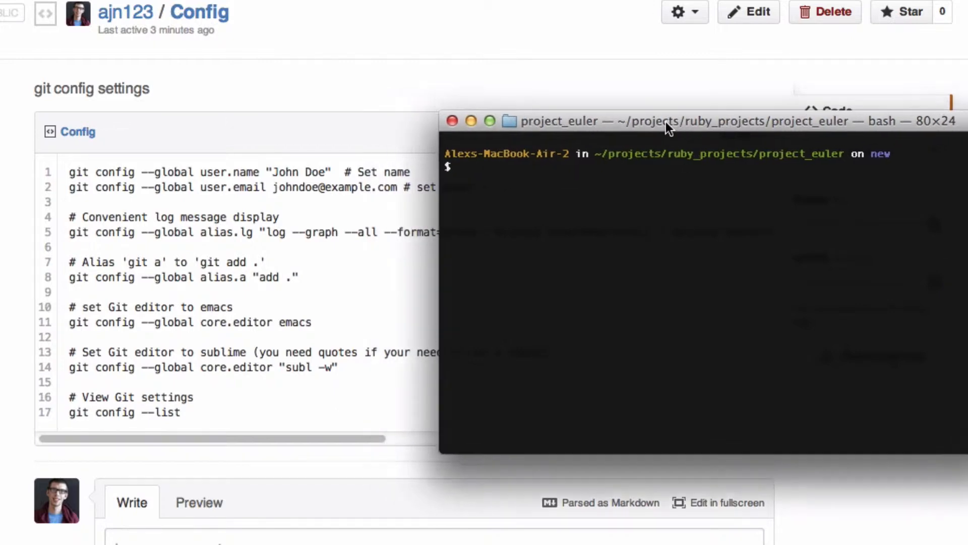
Set the global Git user.name to "AJ Norton".
text(git config --g)
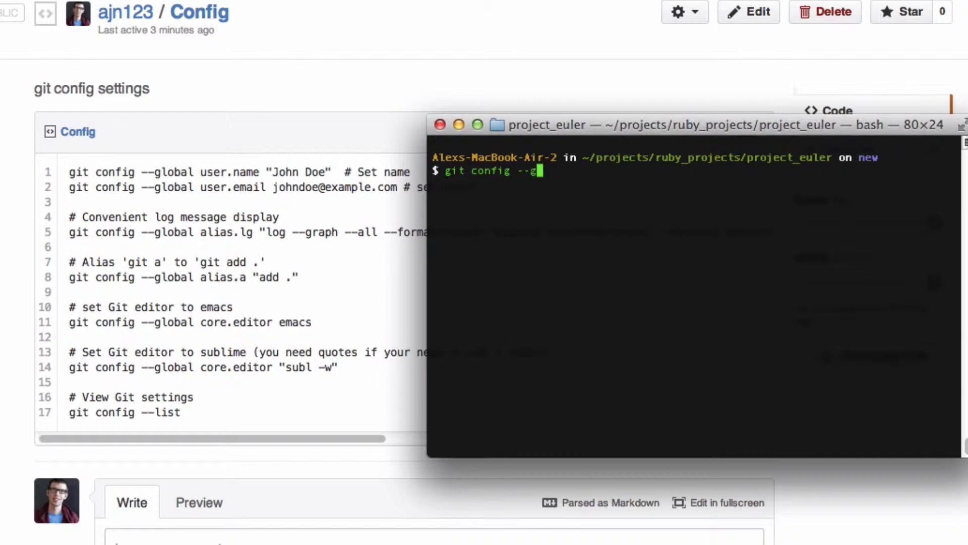
text(lobal)
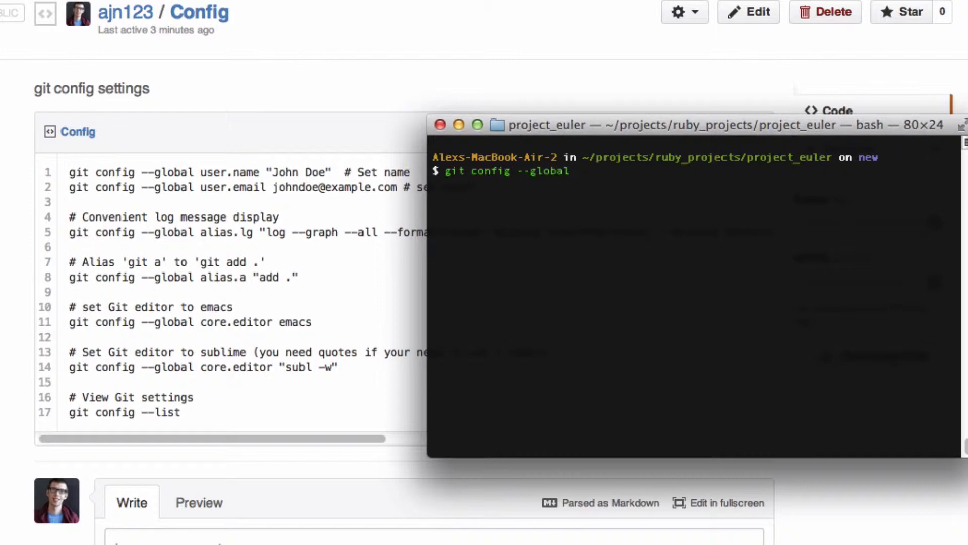
text(user.name)
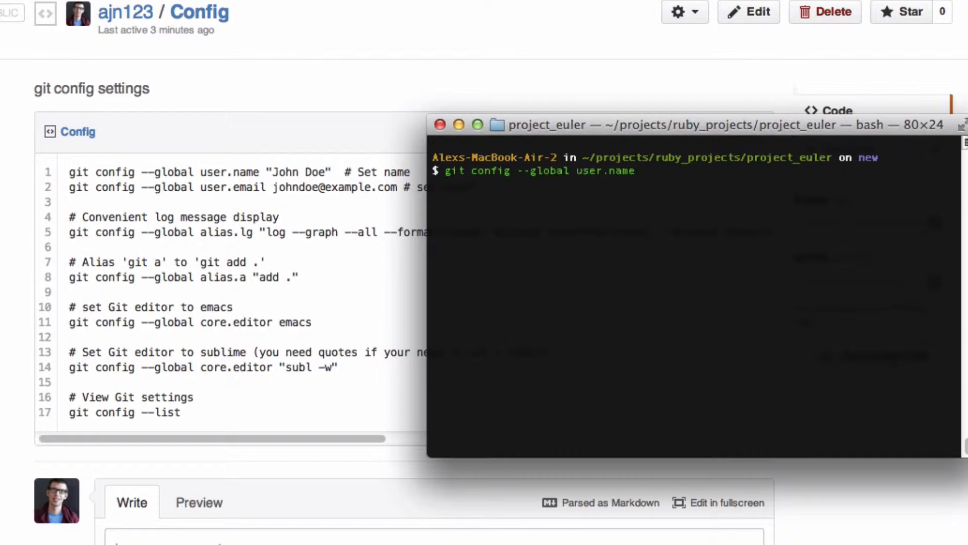
text("A)
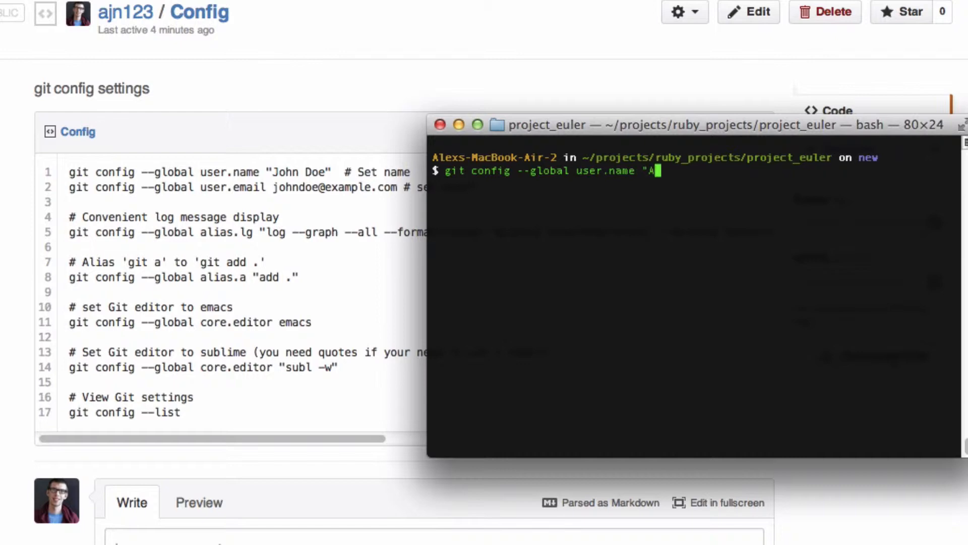
text(J Nort)
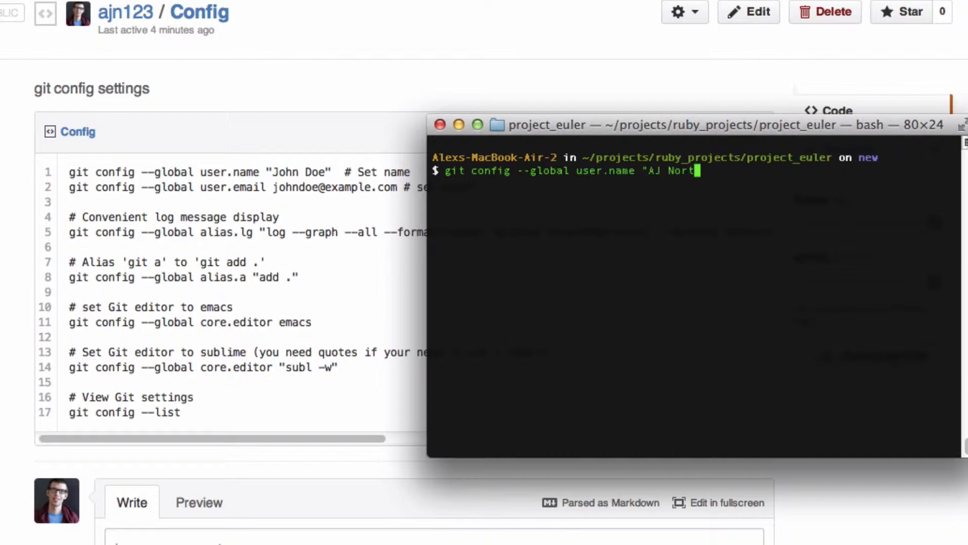
text(on")
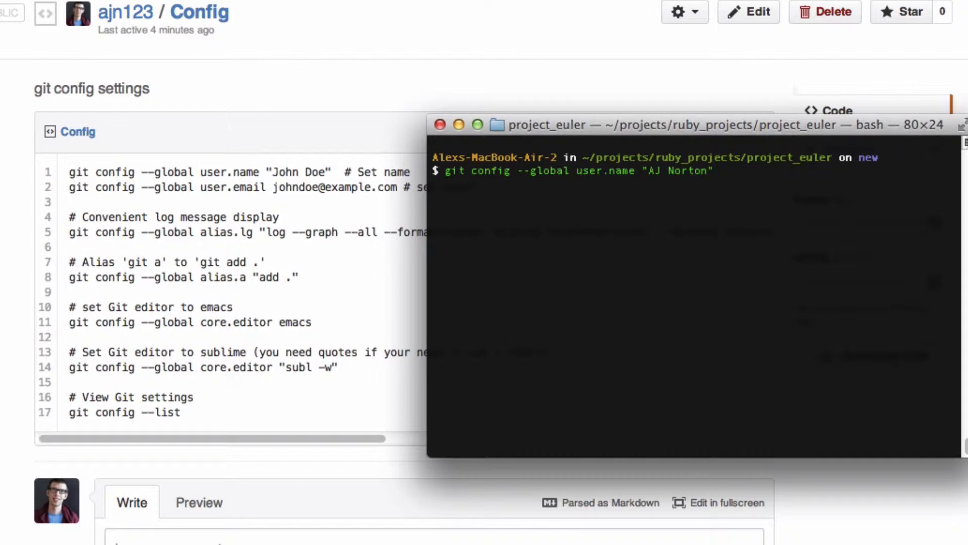
key(Return)
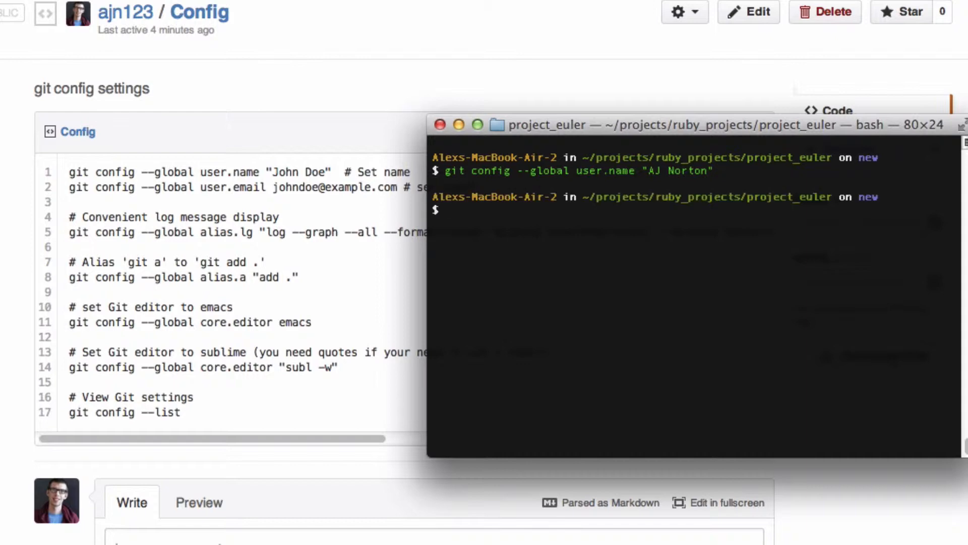
text(git a)
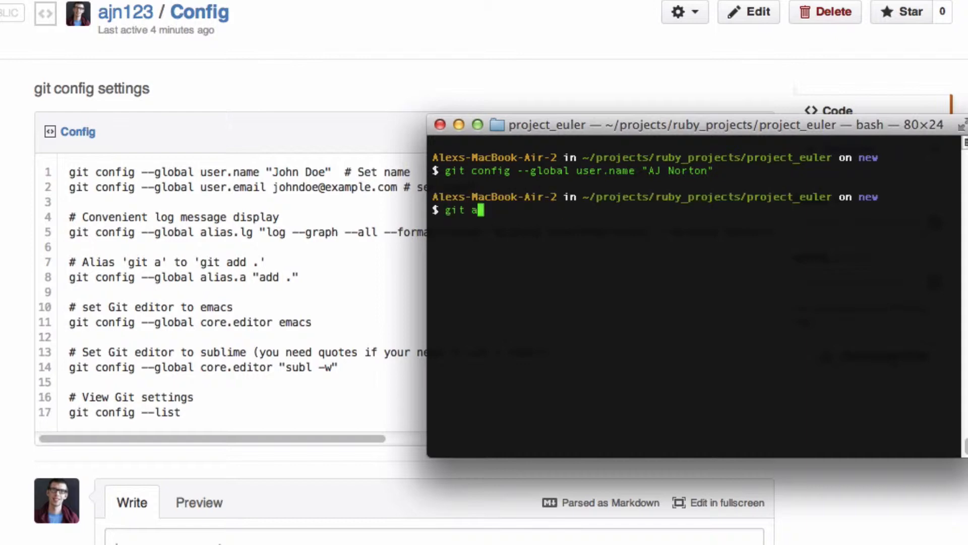
key(Backspace)
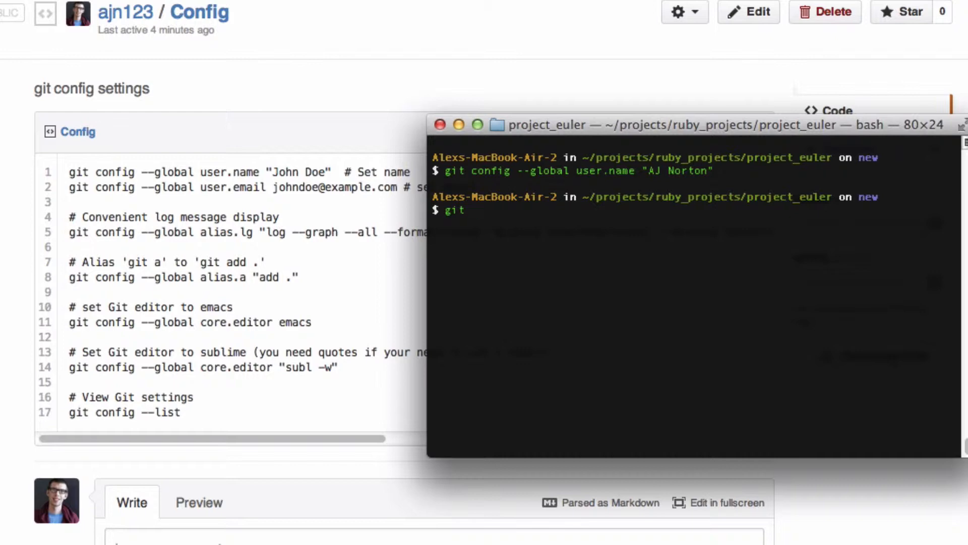
text(con)
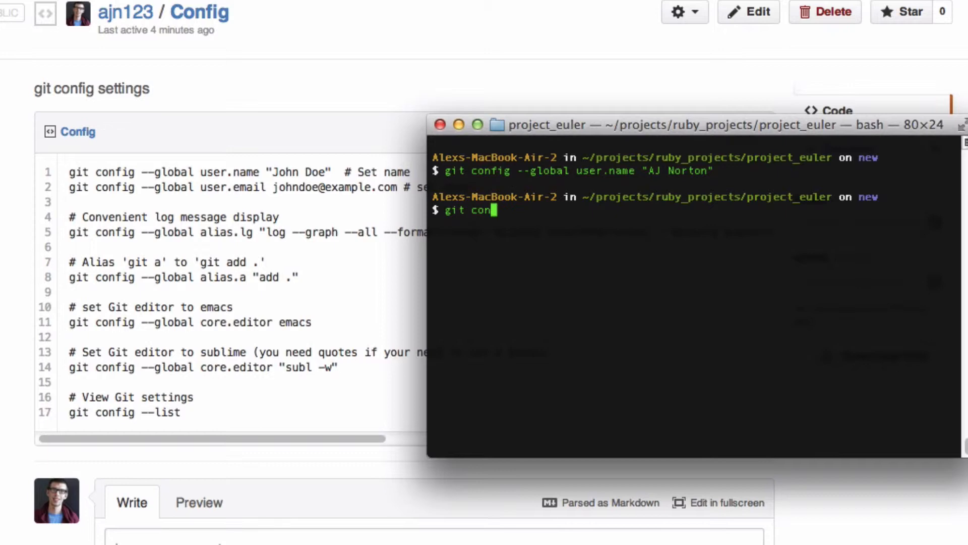
text(fig)
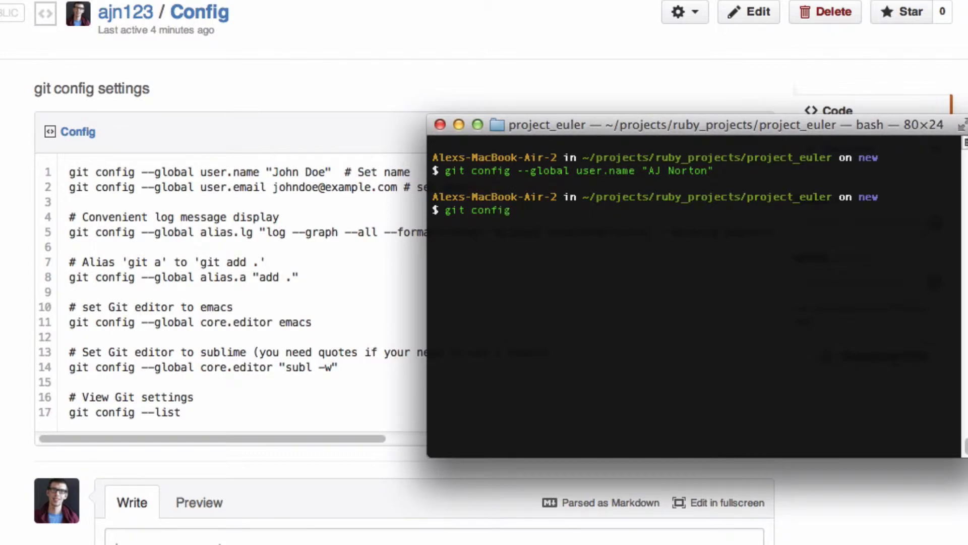
text(-/)
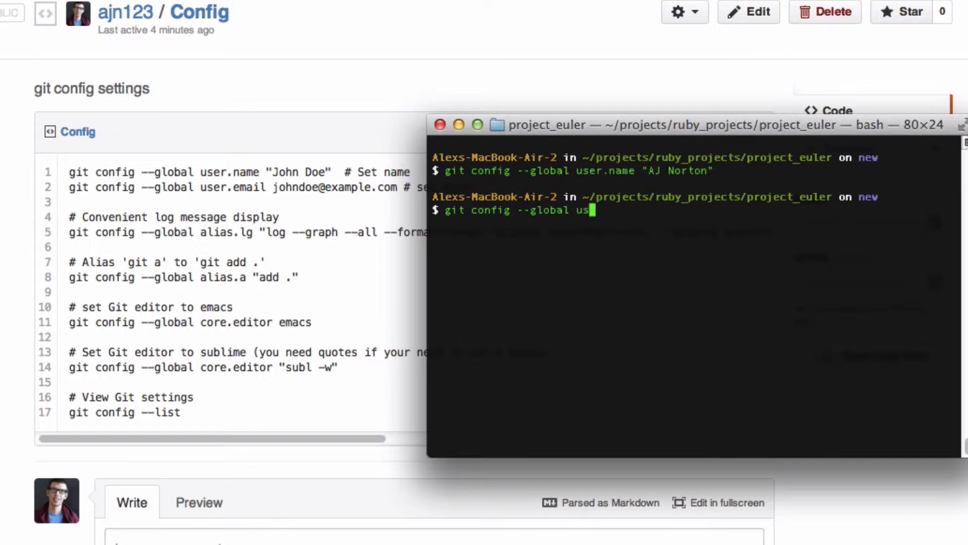
text(er.email)
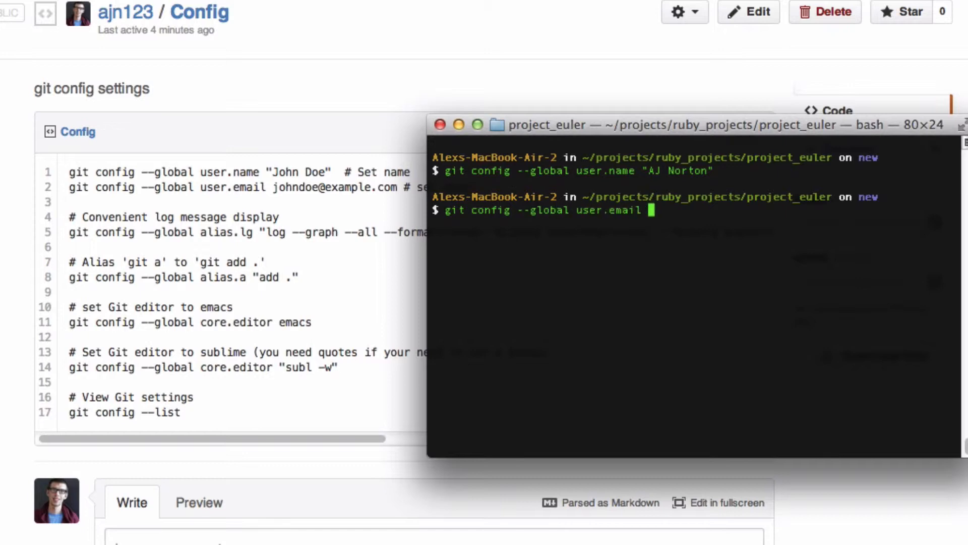
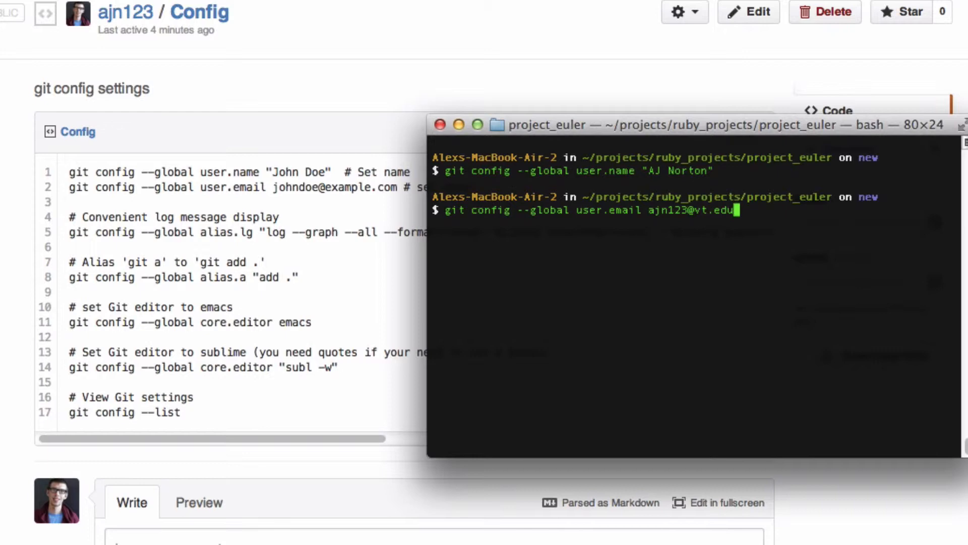
key(Return)
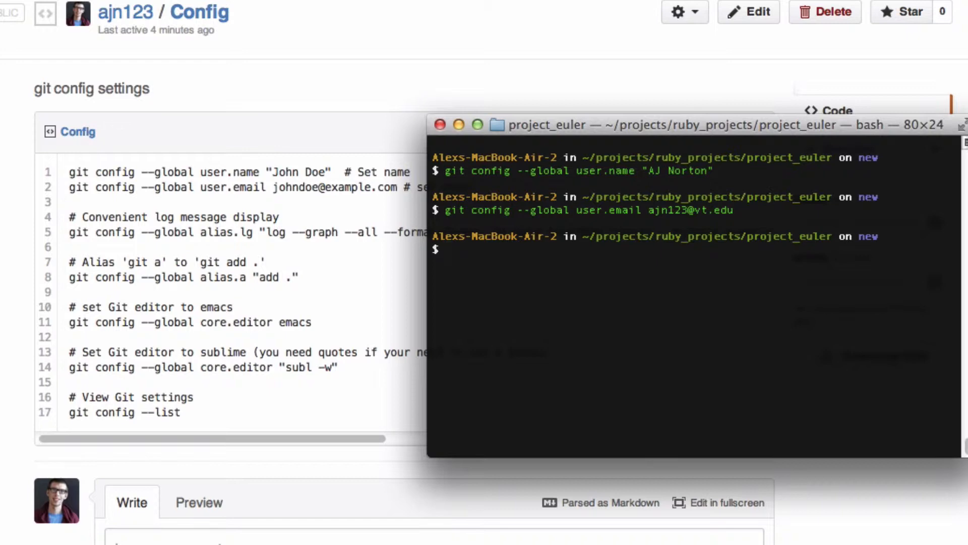
text(git)
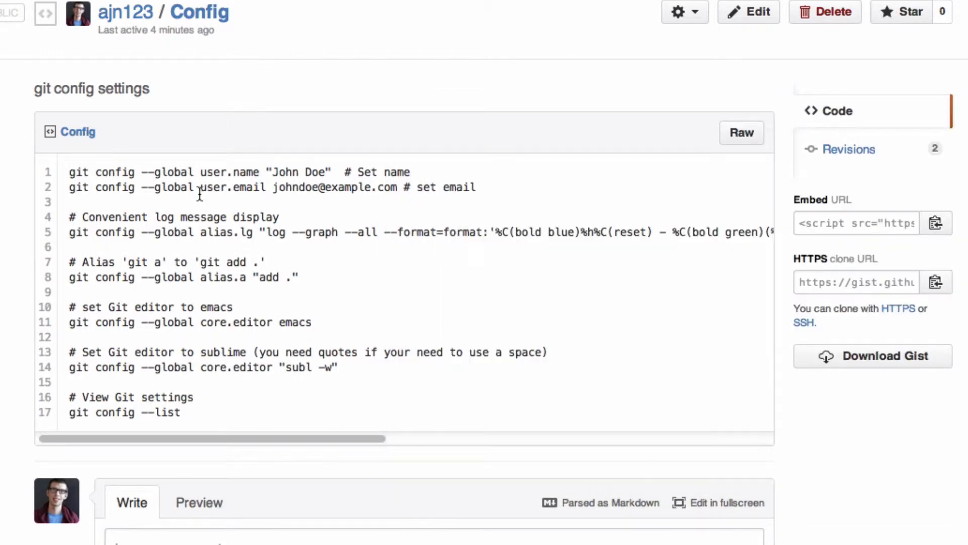
Select the lg alias name in the Gist's alias.lg line.
double_click(245, 233)
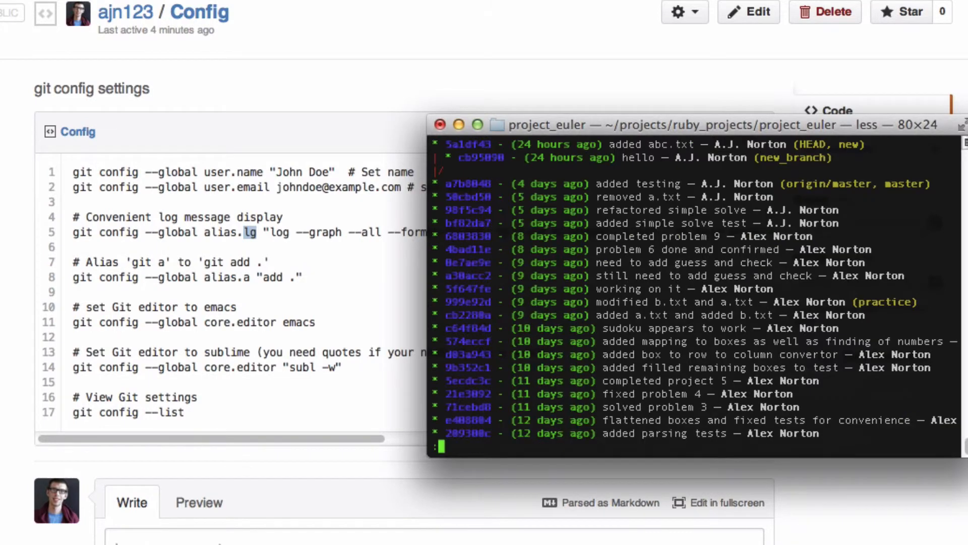
Quit the lg commit graph pager.
key(q)
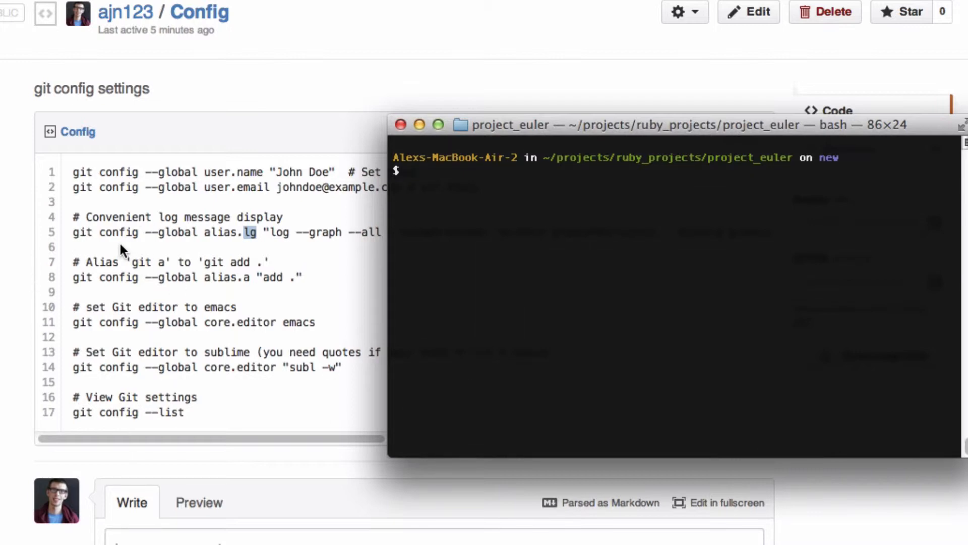
mouse_move(173, 263)
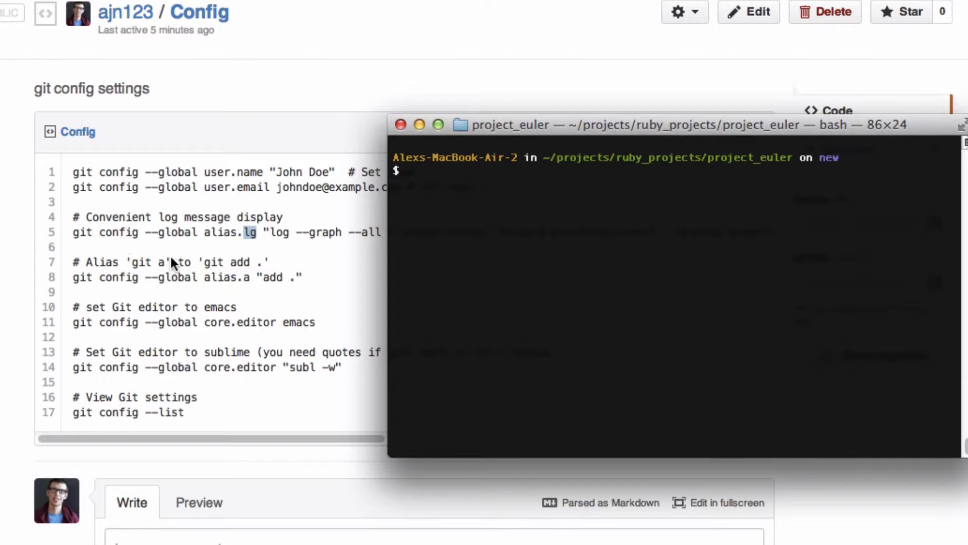
Create the global alias a for "add ." and test it with git a.
text(git)
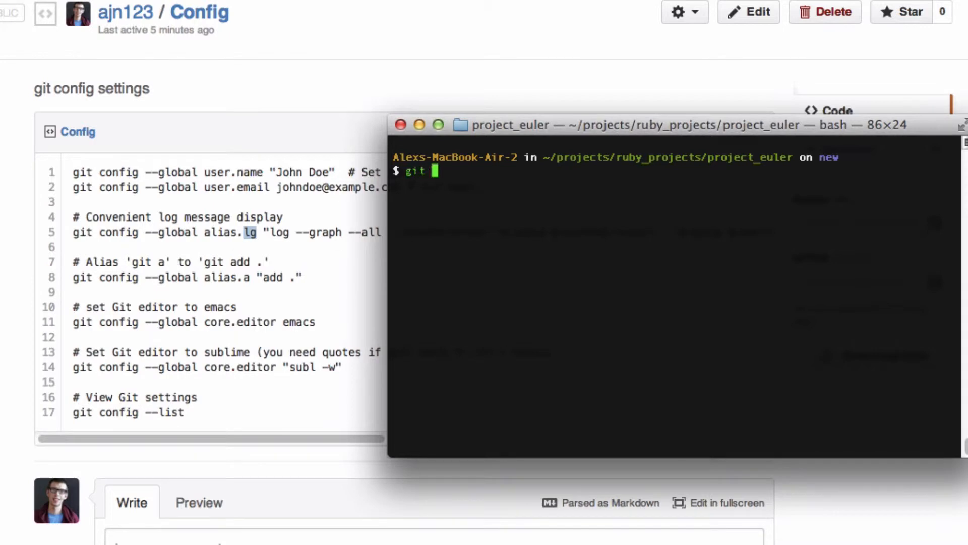
text(config)
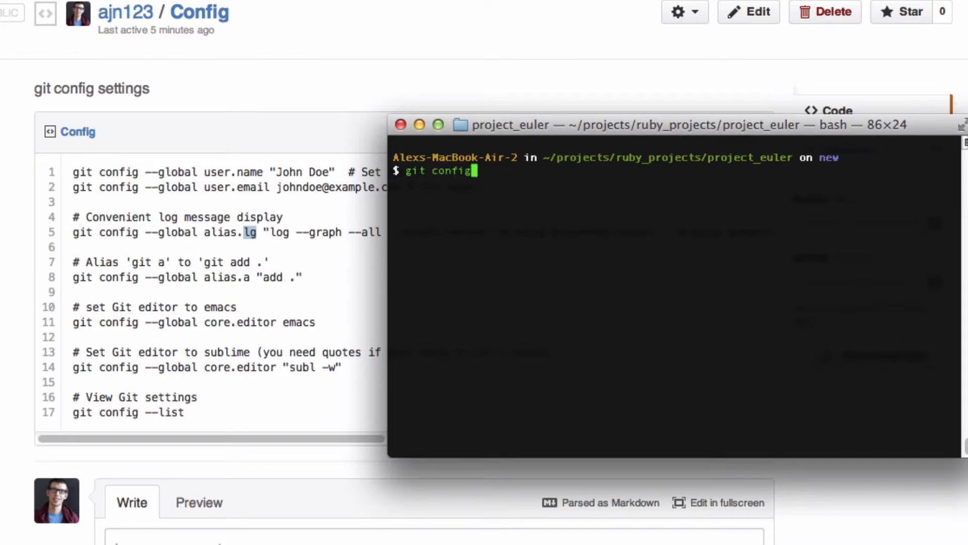
text(--gl)
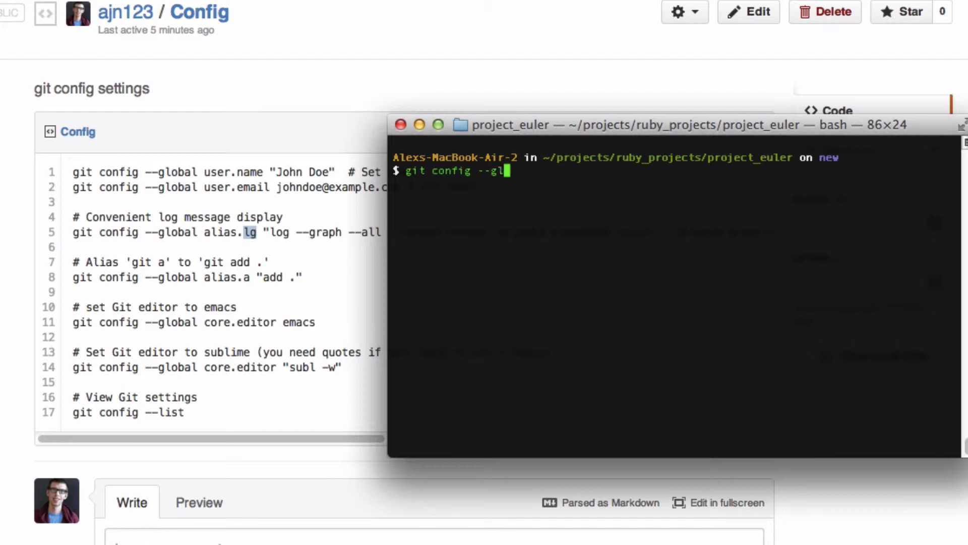
text(obal al)
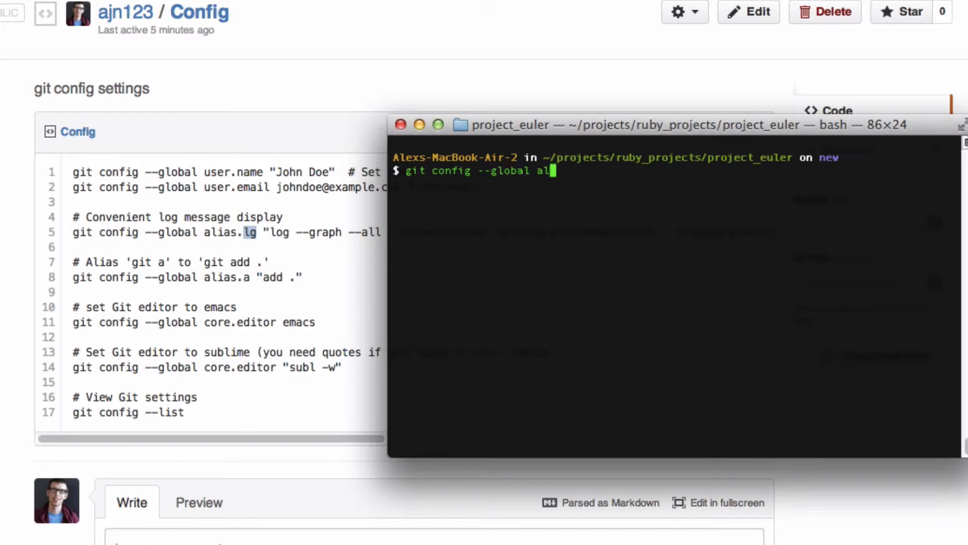
text(ias.a)
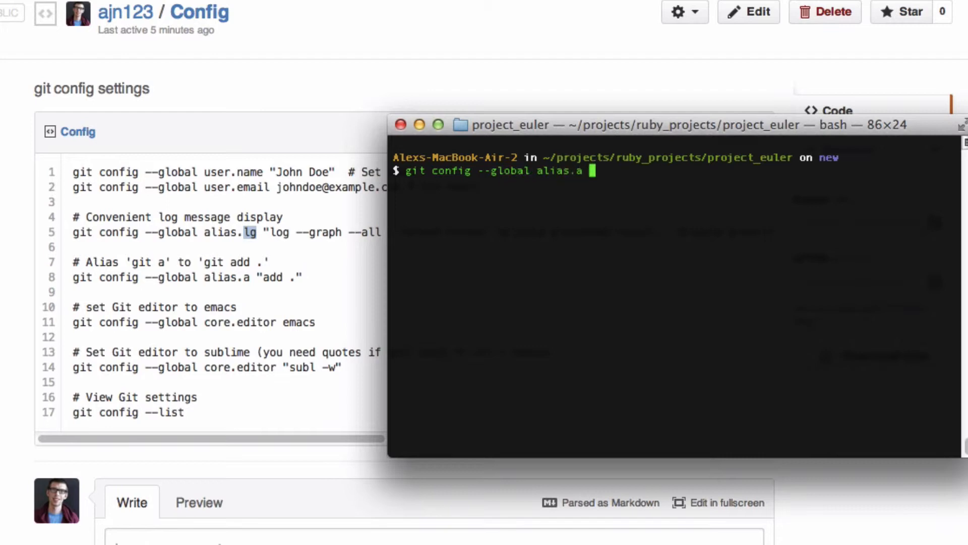
text("add .)
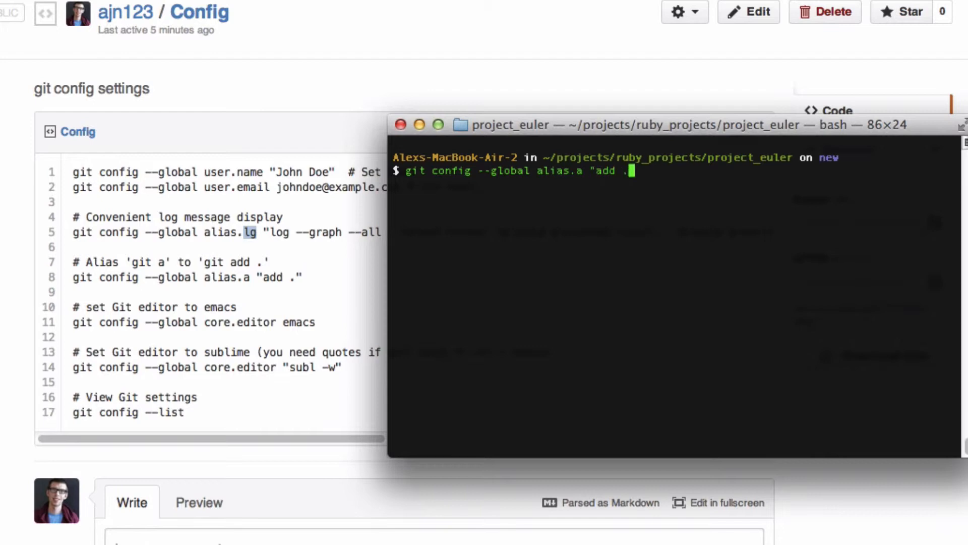
key(Return)
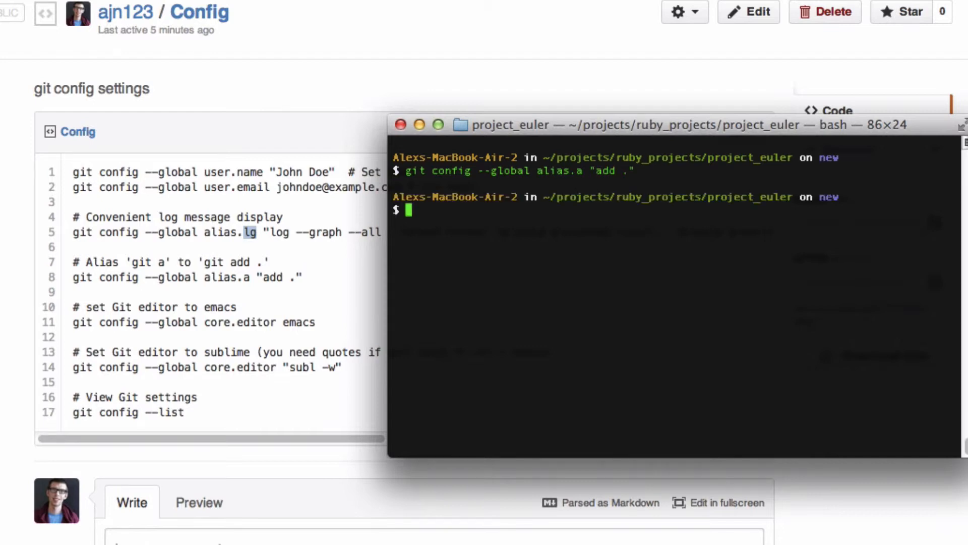
text(git a)
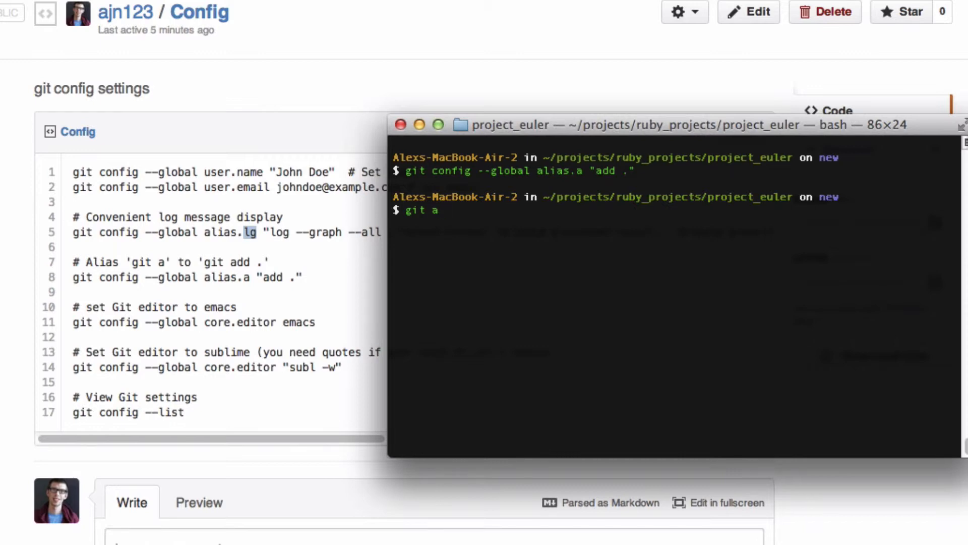
key(Return)
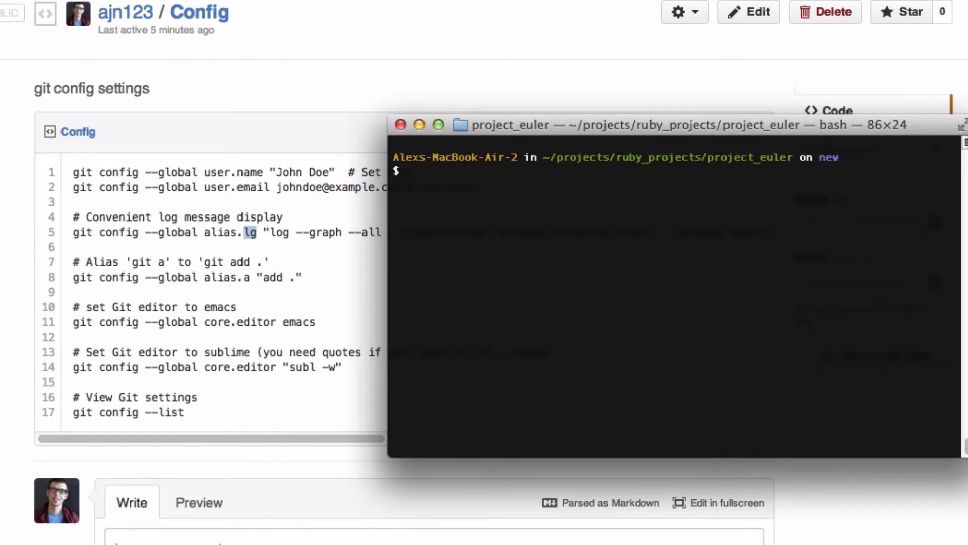
Begin the git config -- command for setting Sublime as the core editor.
text(git)
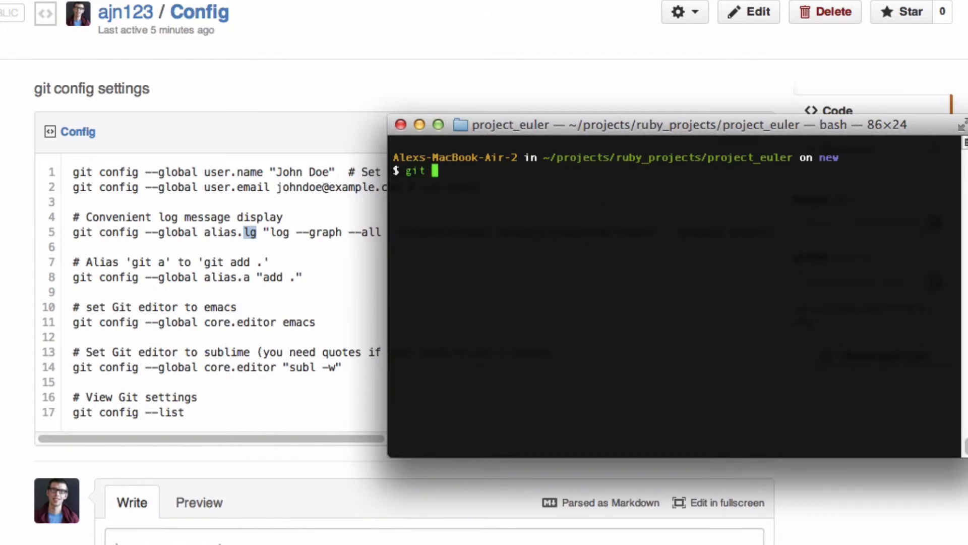
text(config)
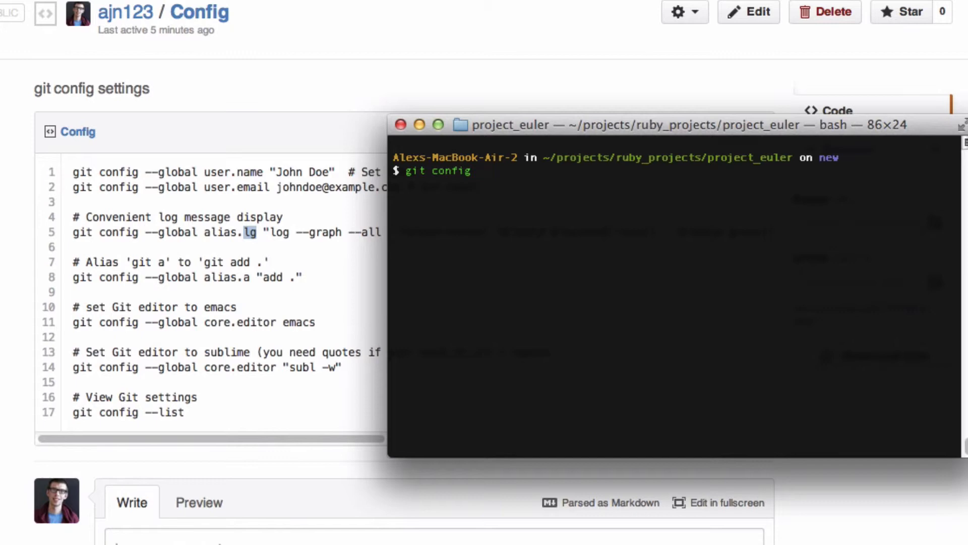
text(-)
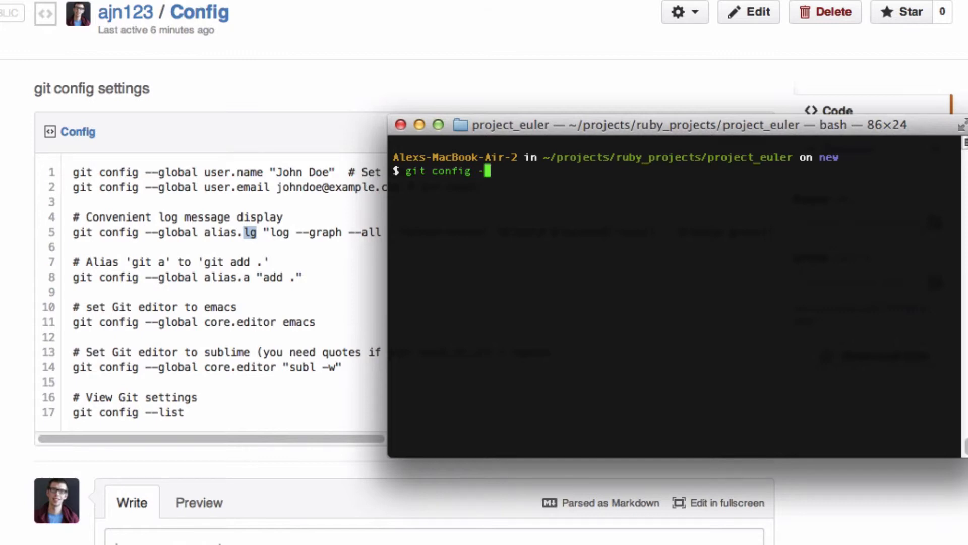
text(-)
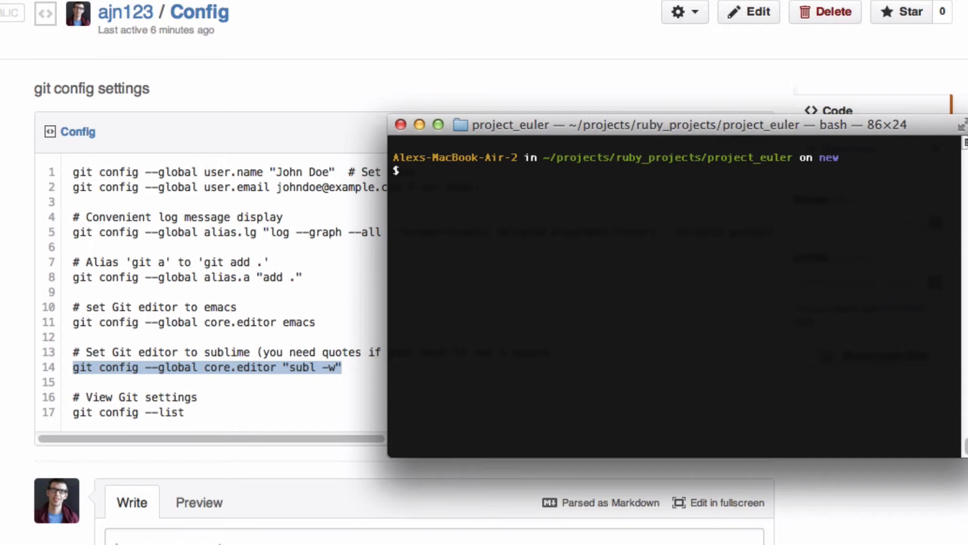
Run git config --list and highlight the stored user.name entry.
text(git co)
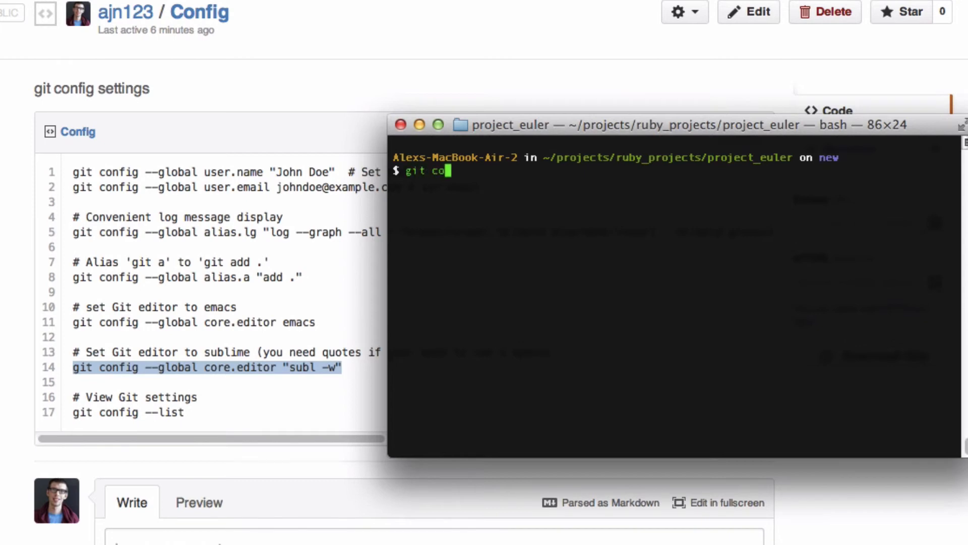
text(nfig --li)
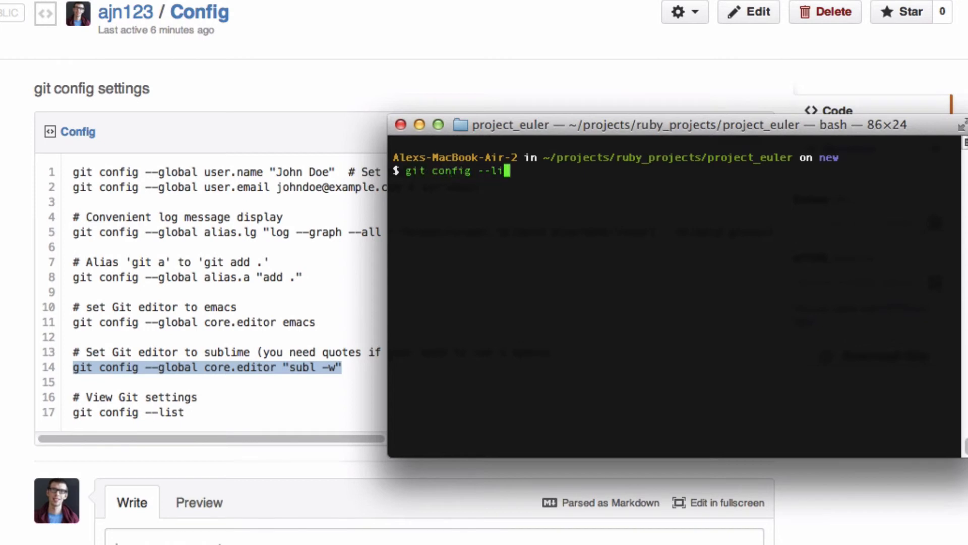
key(Return)
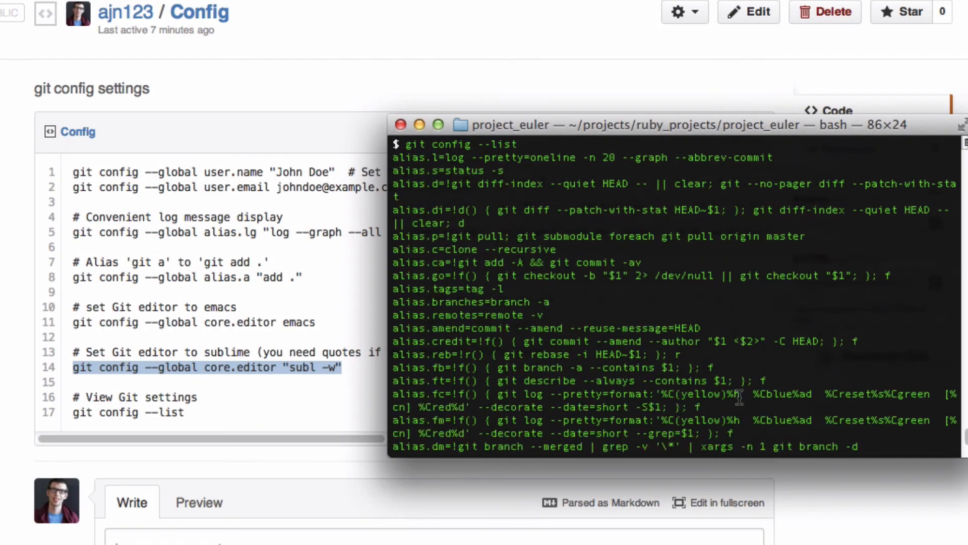
scroll(down, 3)
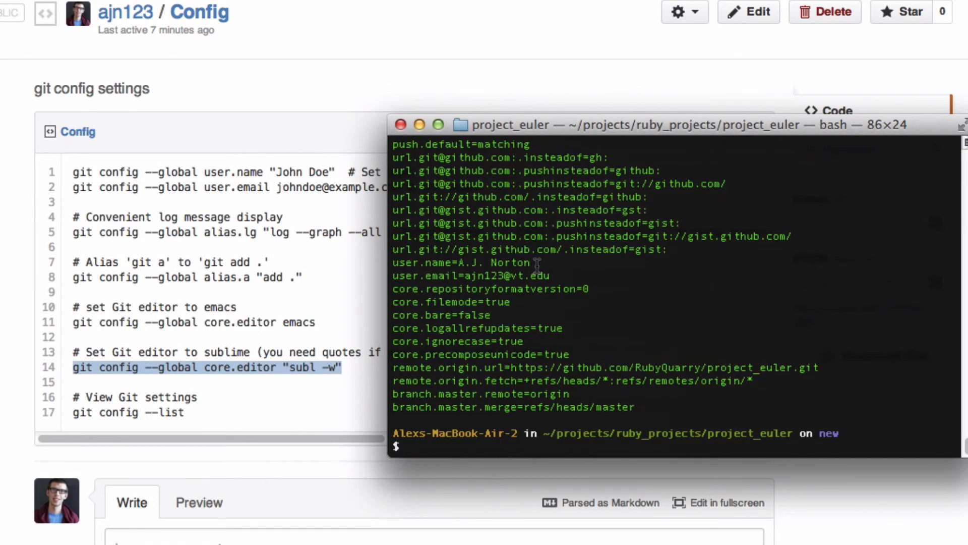
double_click(512, 263)
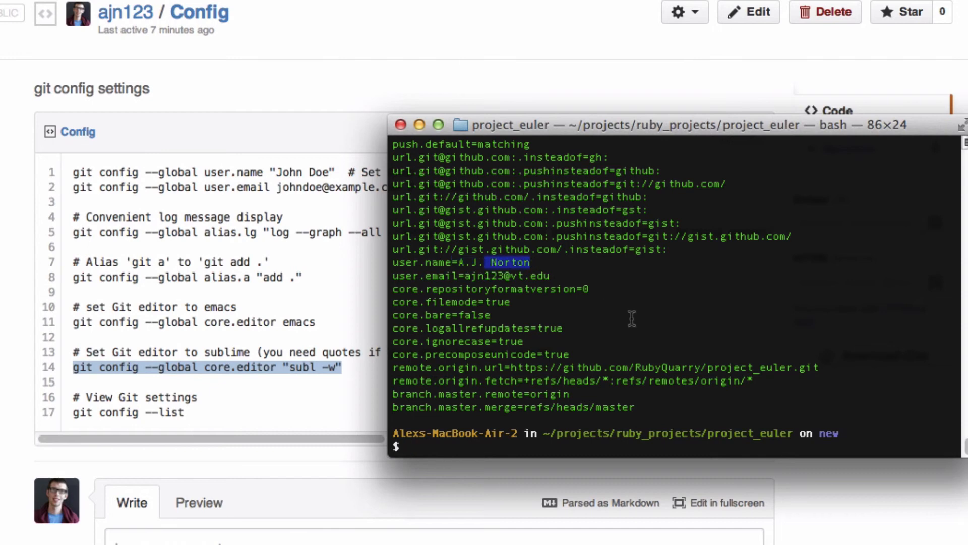